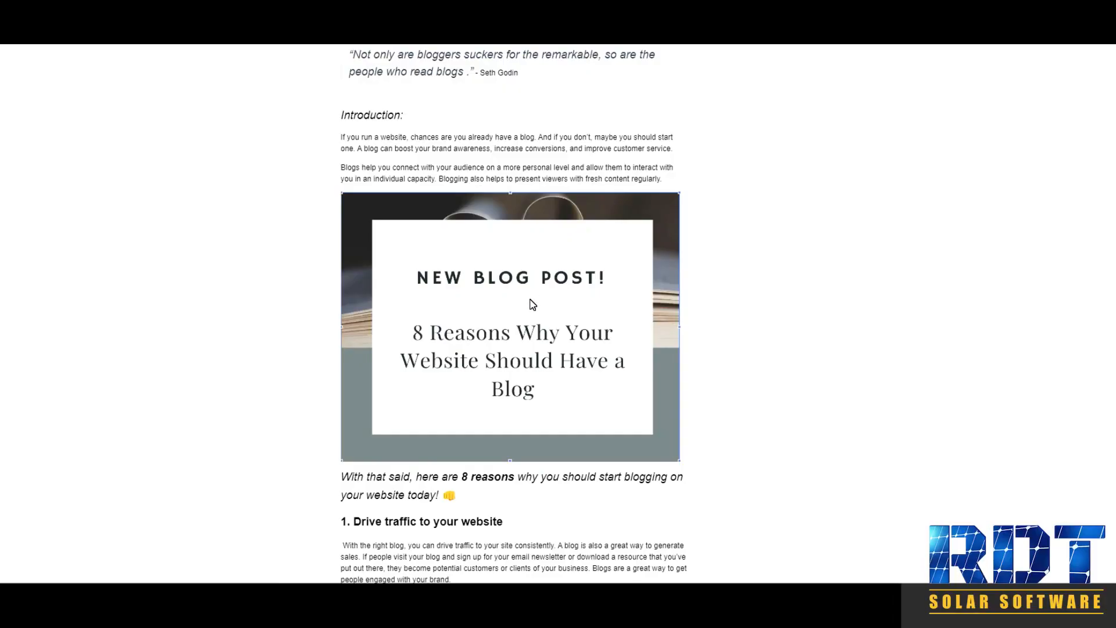
mouse_move(556, 321)
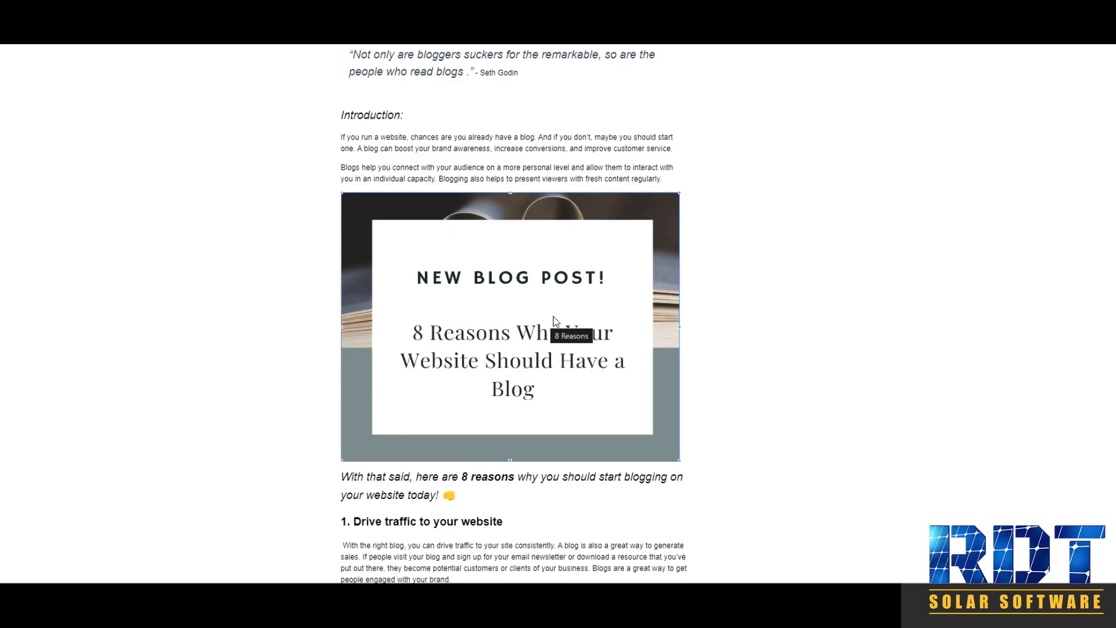
mouse_move(585, 325)
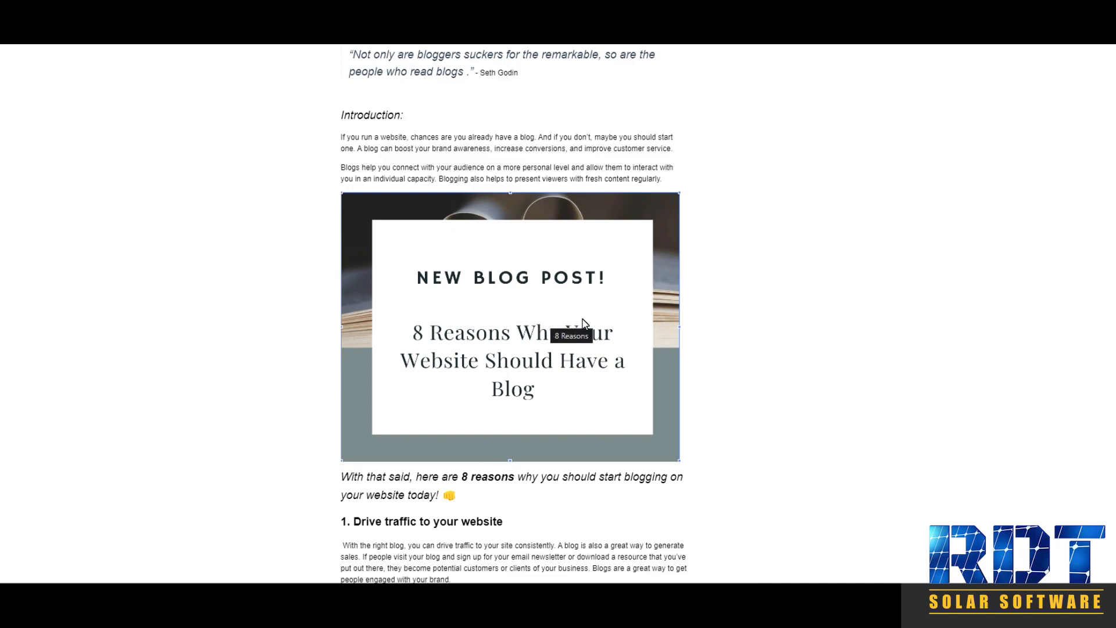
mouse_move(578, 365)
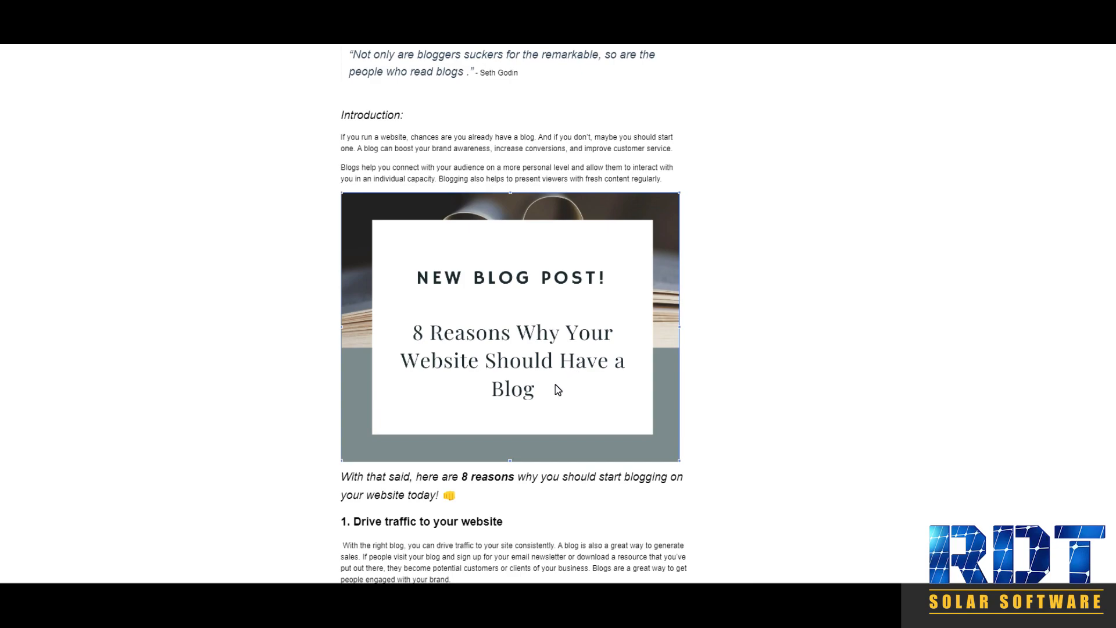
mouse_move(681, 463)
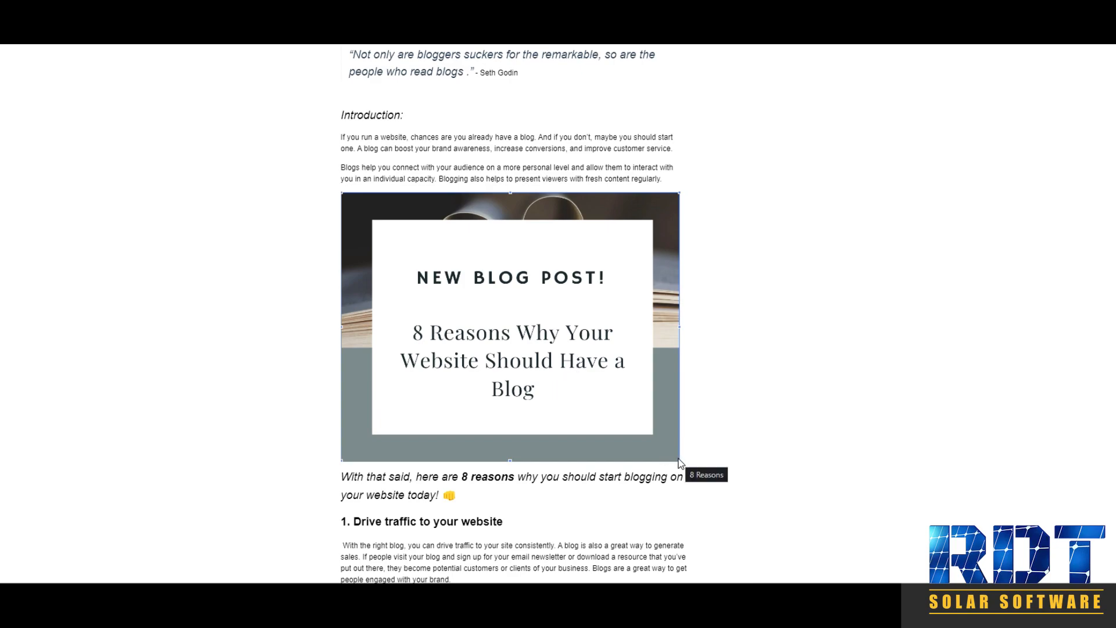
Bring up the Publish or Schedule panel showing category Catgory 1, keyword stuff and author Demo User.
scroll("down", 3)
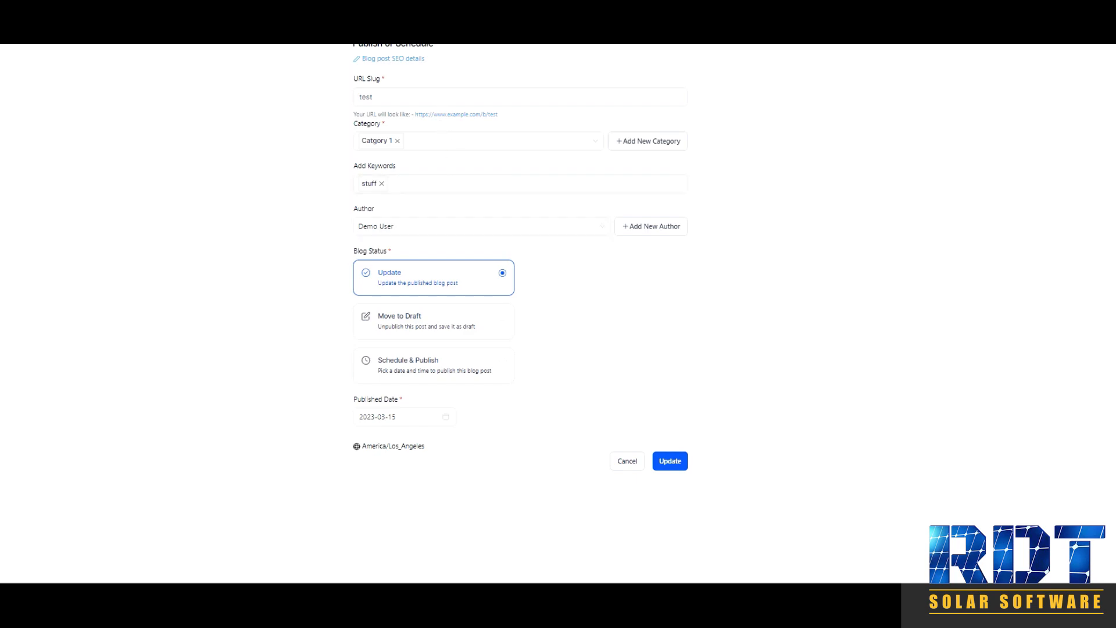
left_click(520, 97)
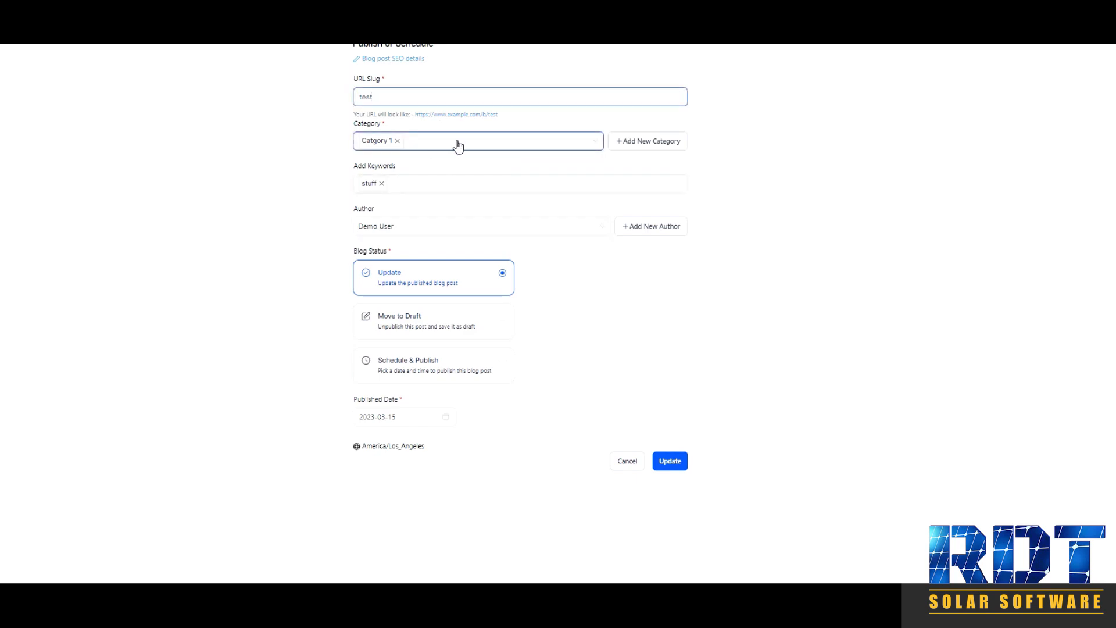
mouse_move(490, 202)
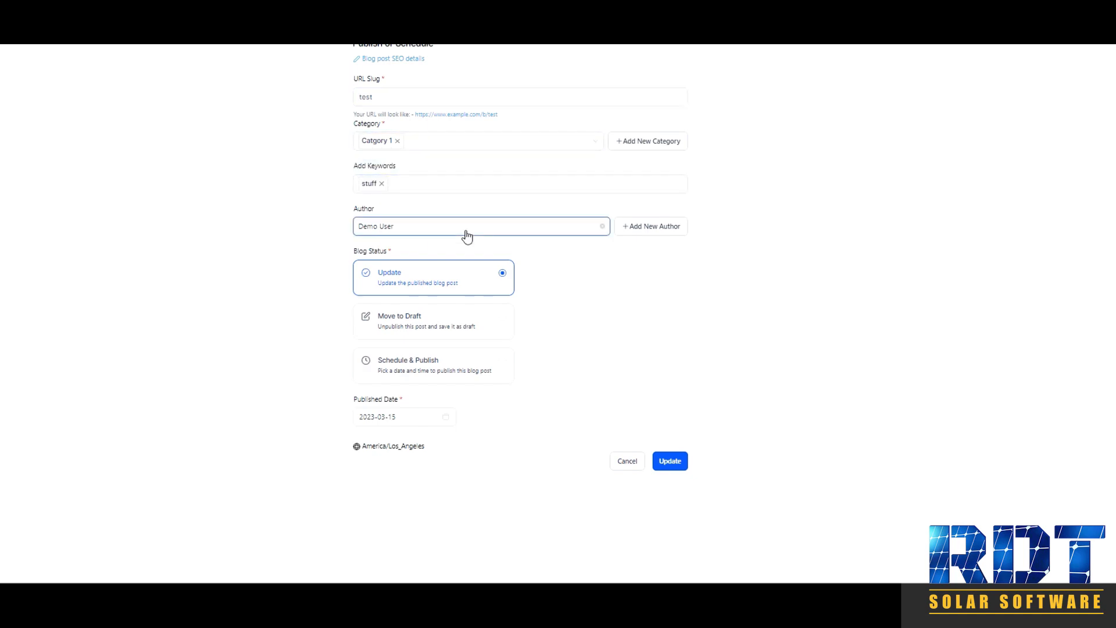
mouse_move(188, 97)
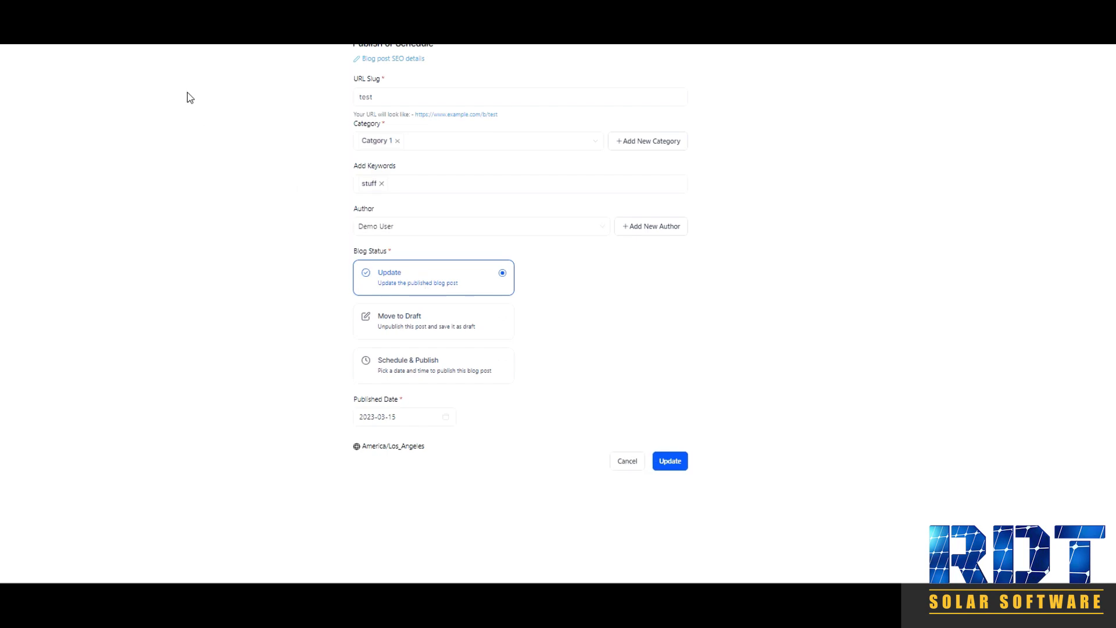
left_click(669, 461)
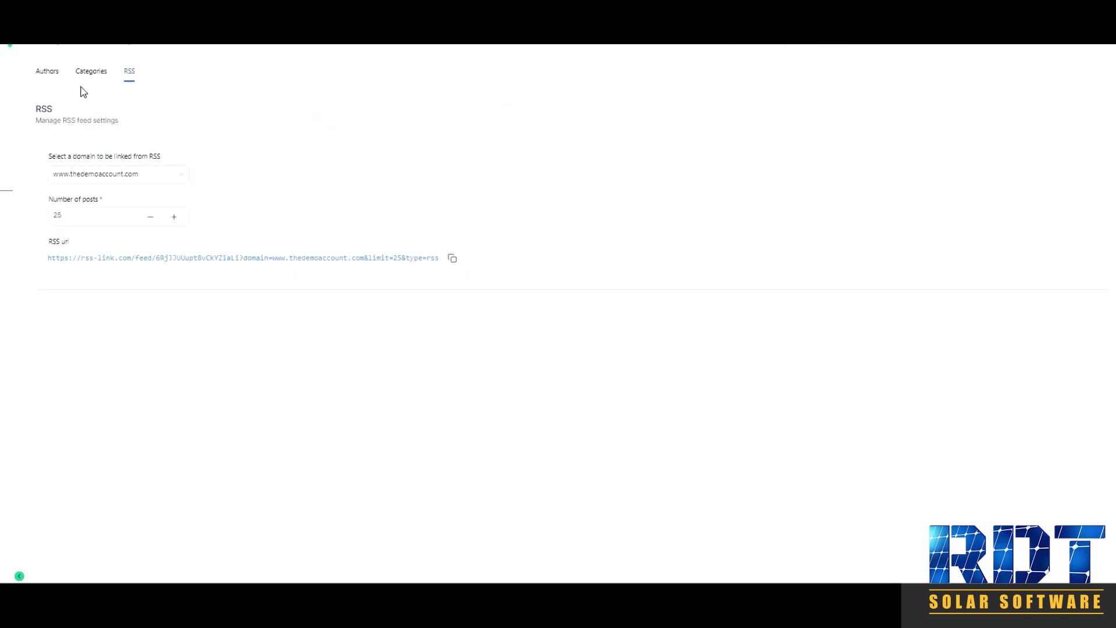
left_click(91, 71)
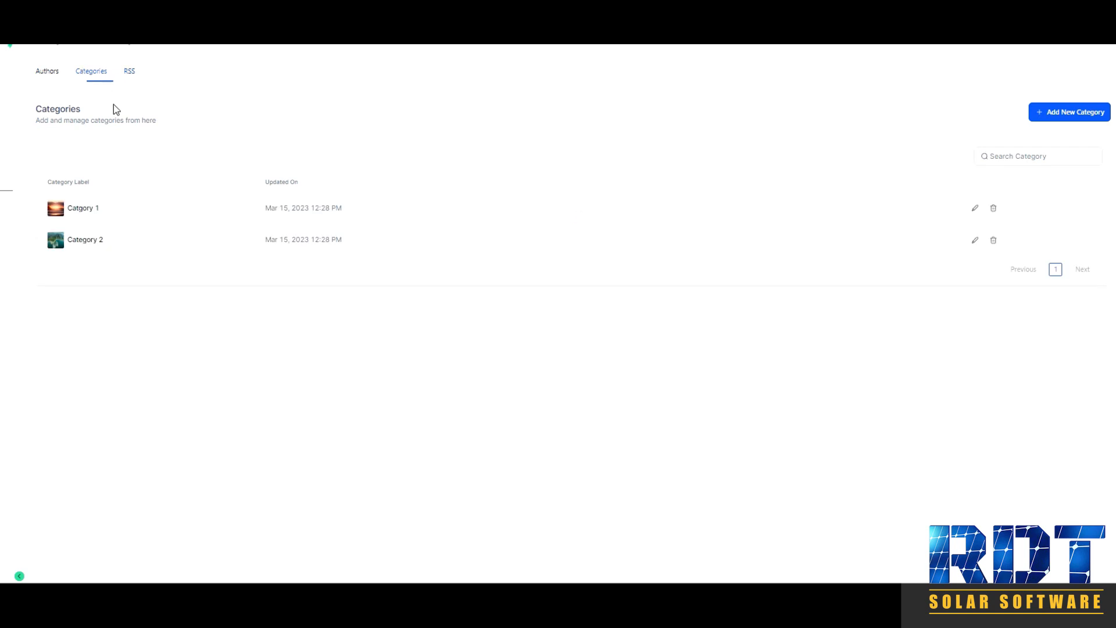
left_click(130, 71)
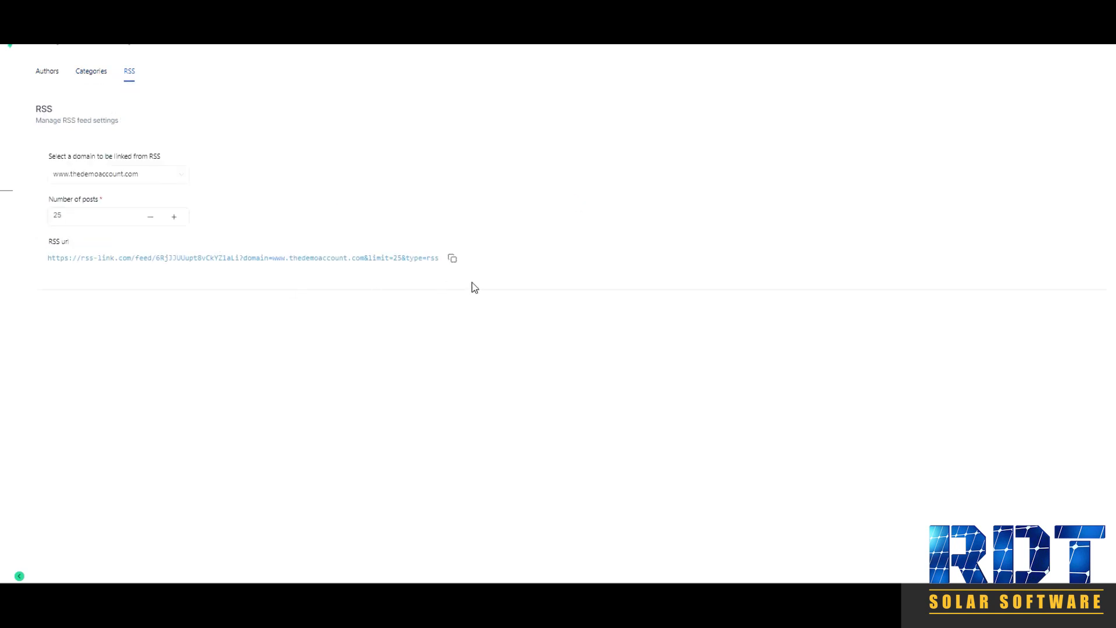
mouse_move(453, 258)
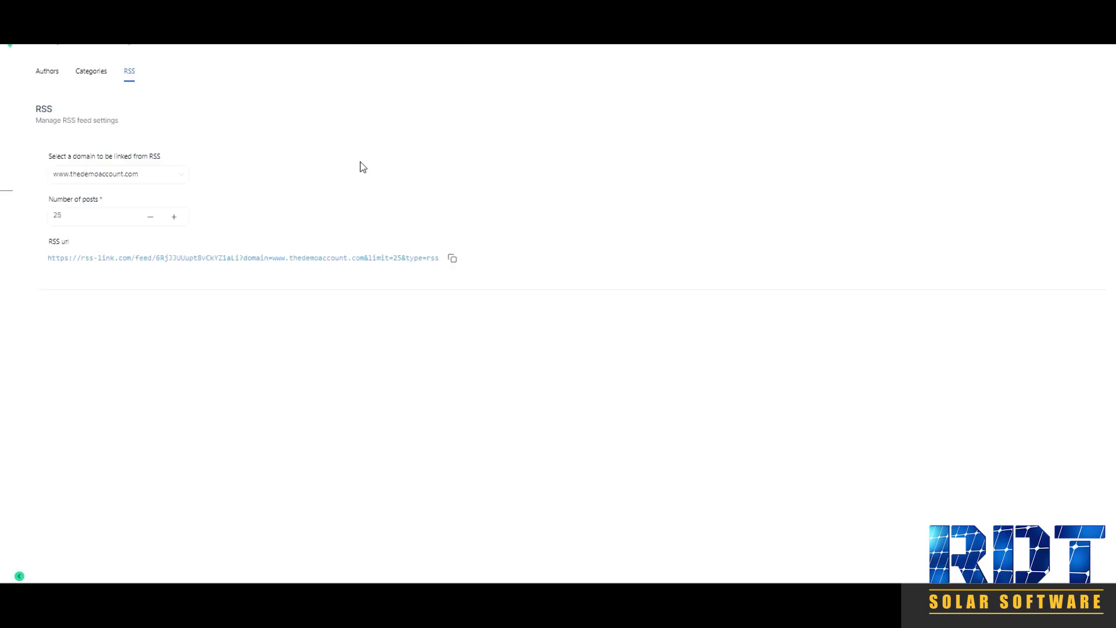
mouse_move(388, 130)
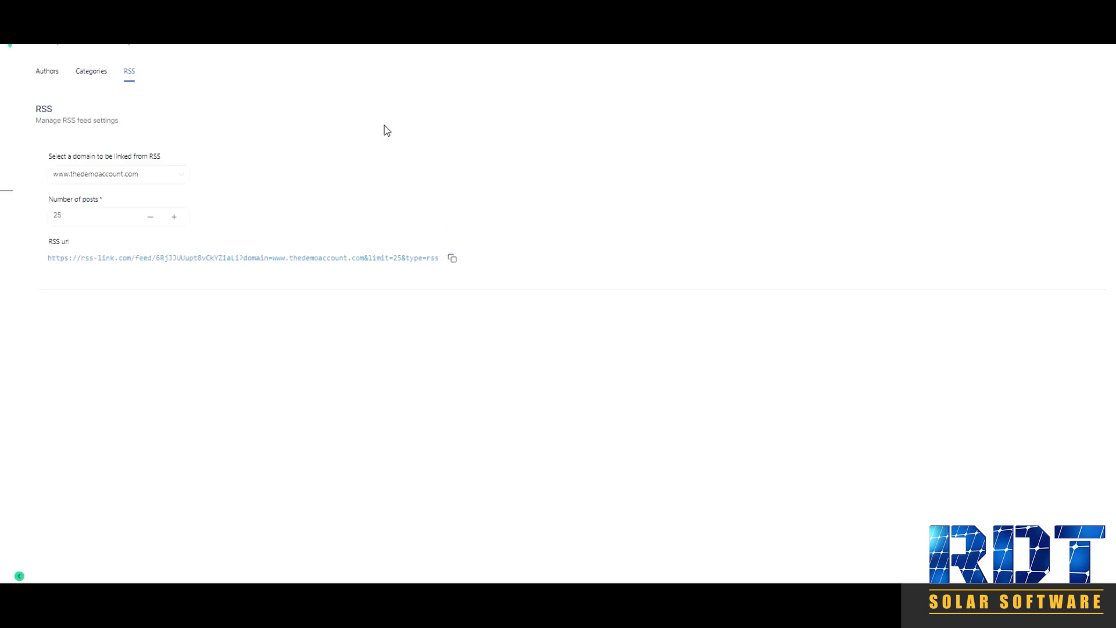
left_click(241, 258)
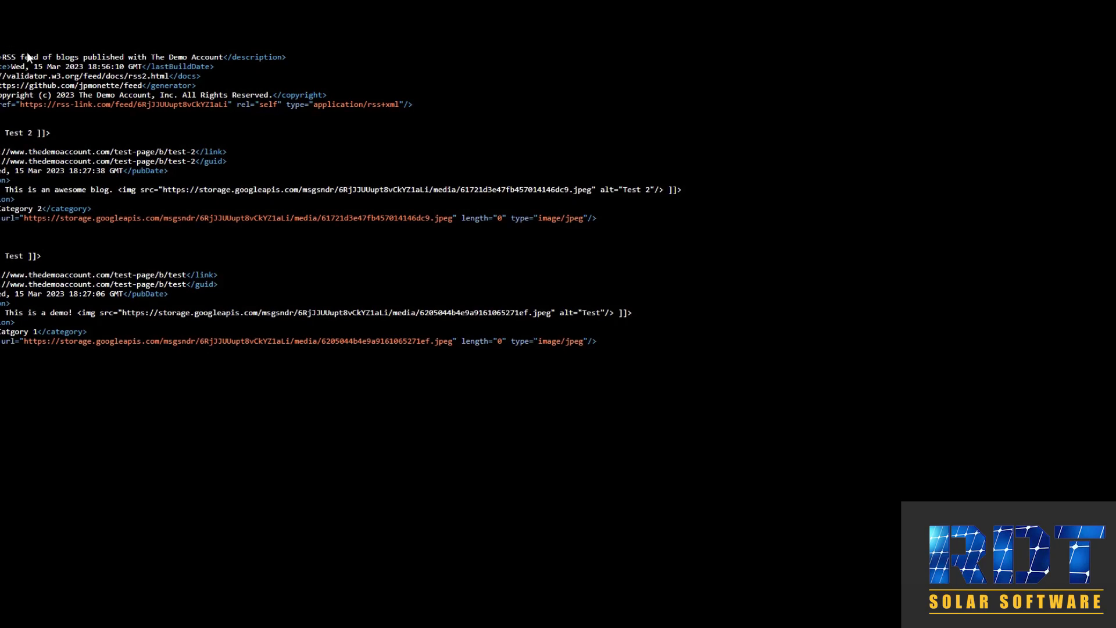
mouse_move(648, 370)
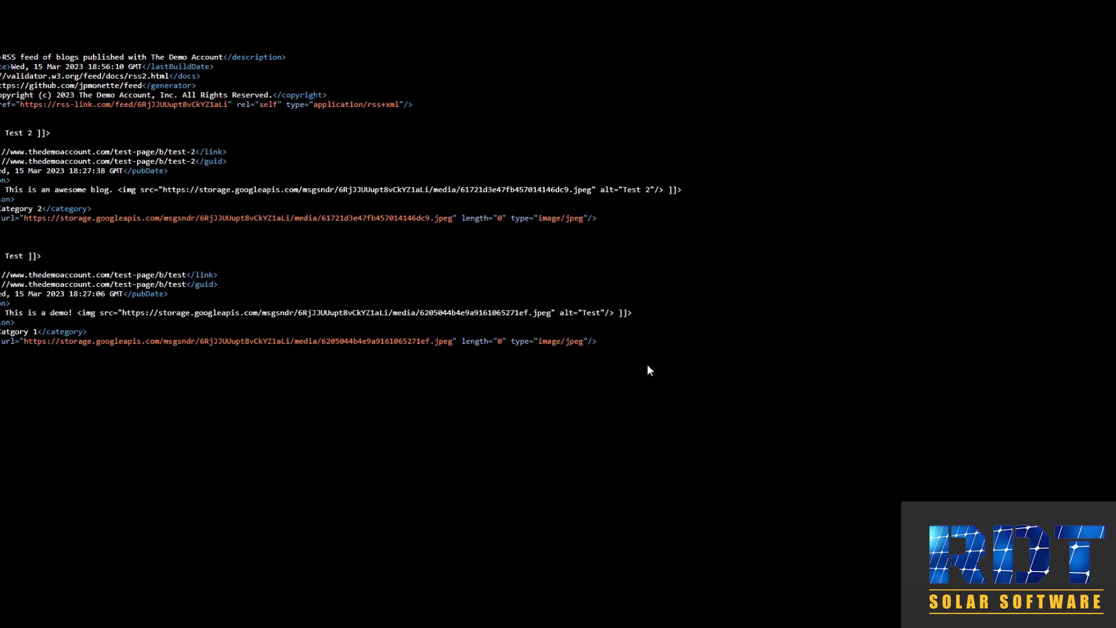
mouse_move(528, 356)
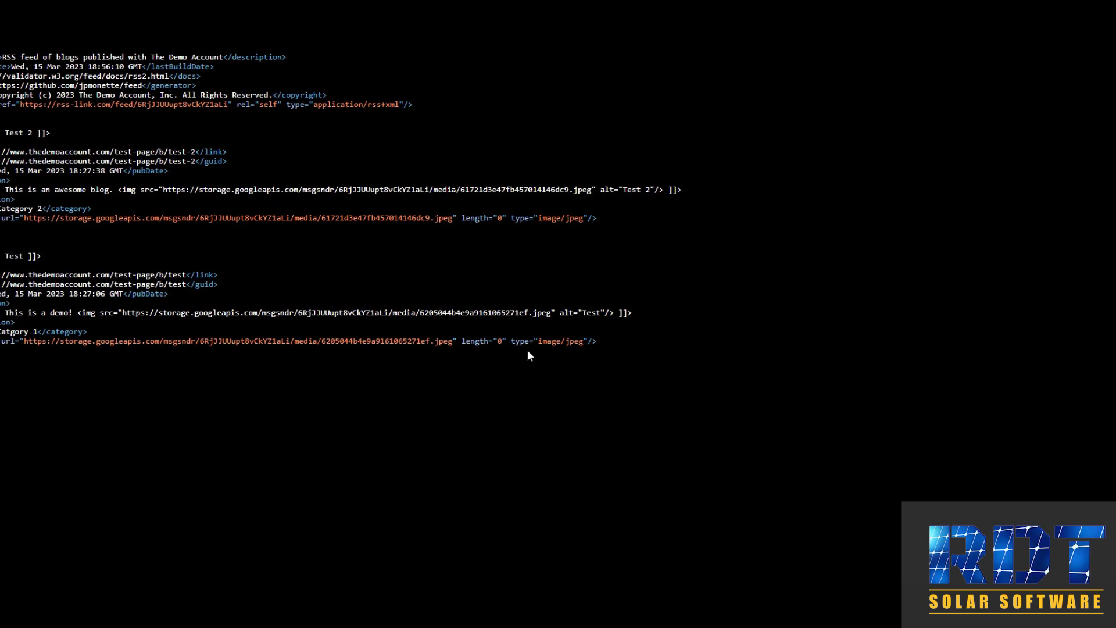